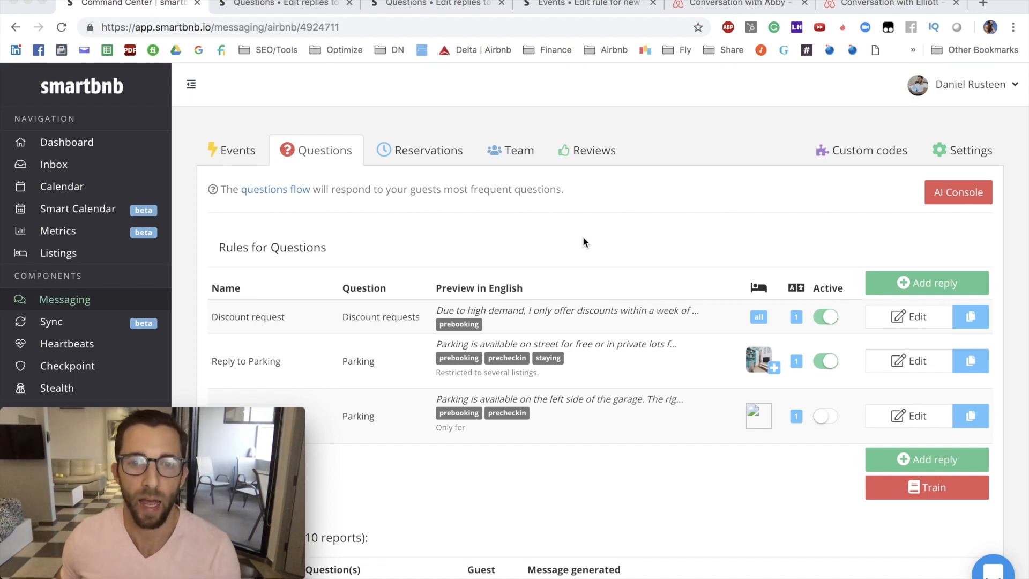
pyautogui.moveTo(567, 225)
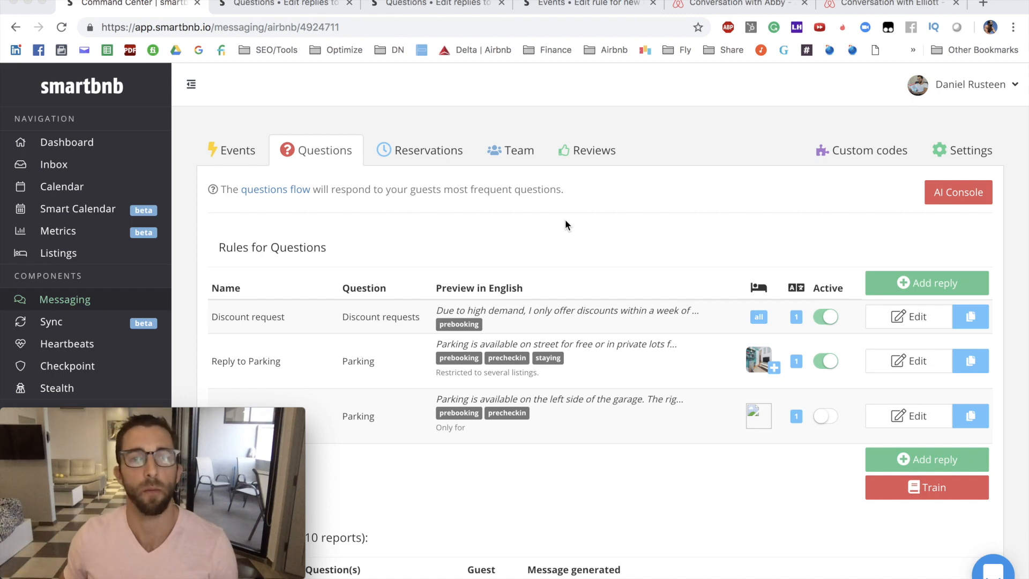
pyautogui.moveTo(55, 275)
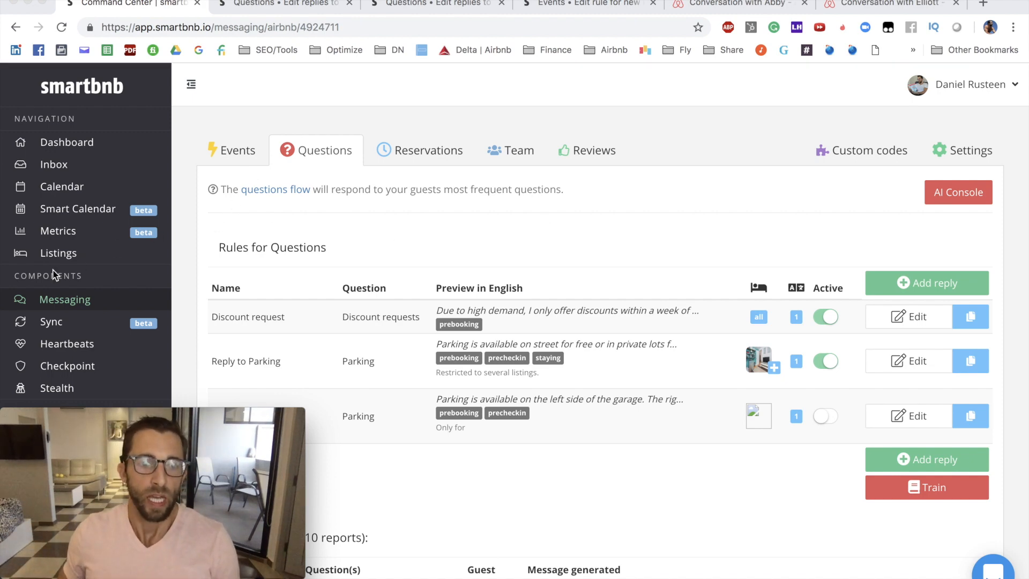
pyautogui.moveTo(56, 301)
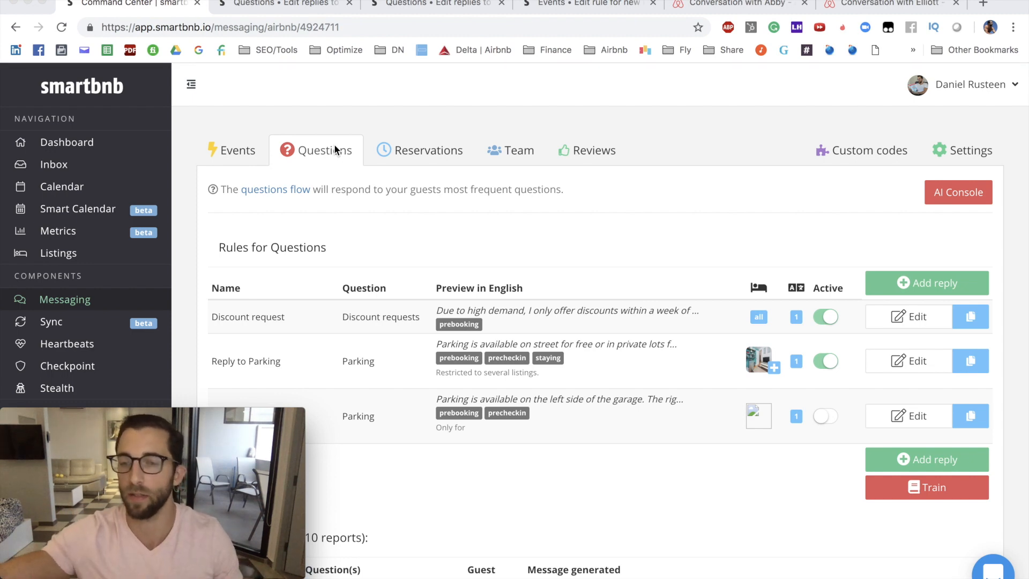
pyautogui.moveTo(222, 154)
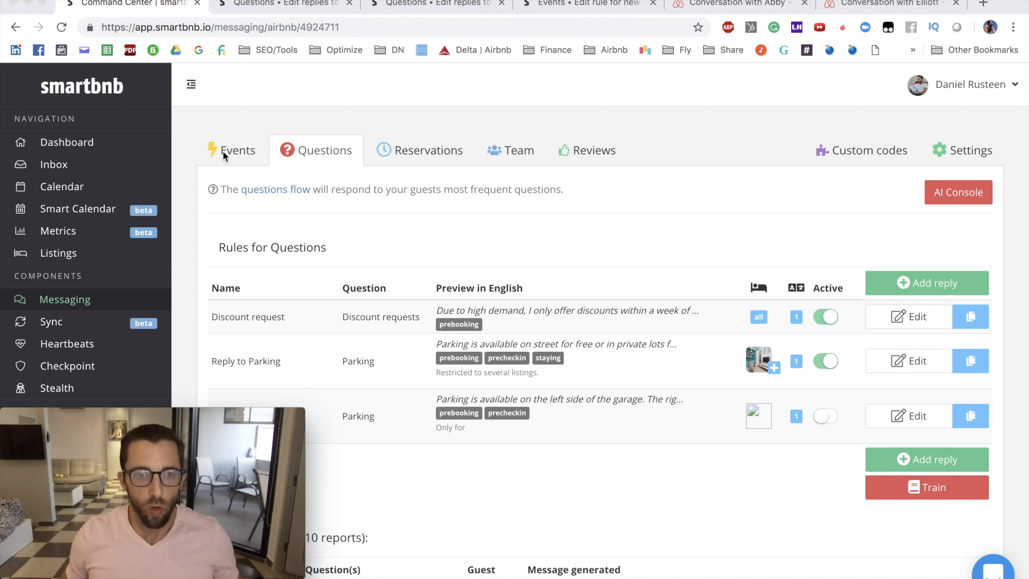
# Open the New booking inquiry event rule and compare it with the discount reply rule tab.
pyautogui.click(231, 149)
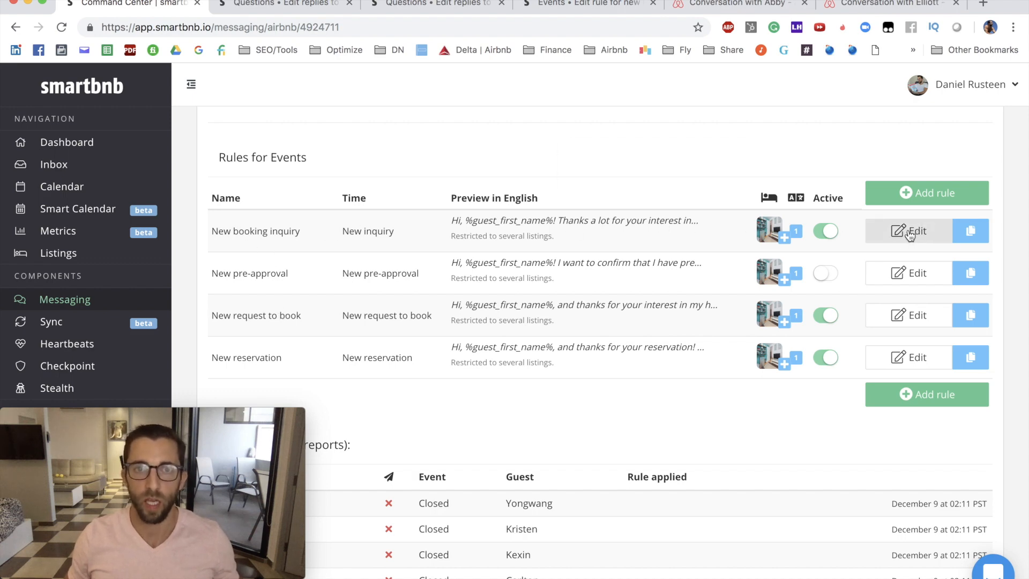
pyautogui.click(908, 230)
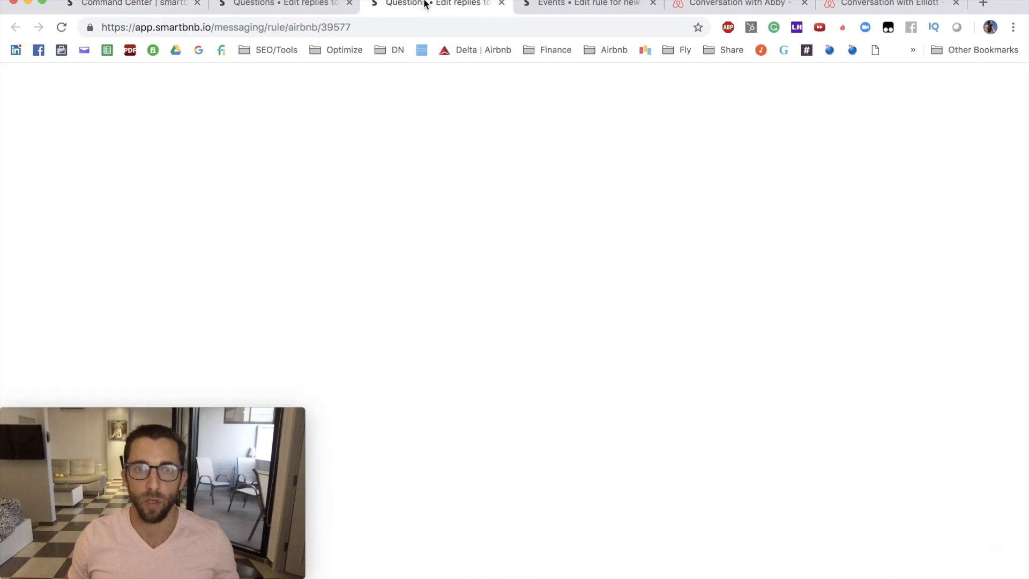
pyautogui.click(282, 4)
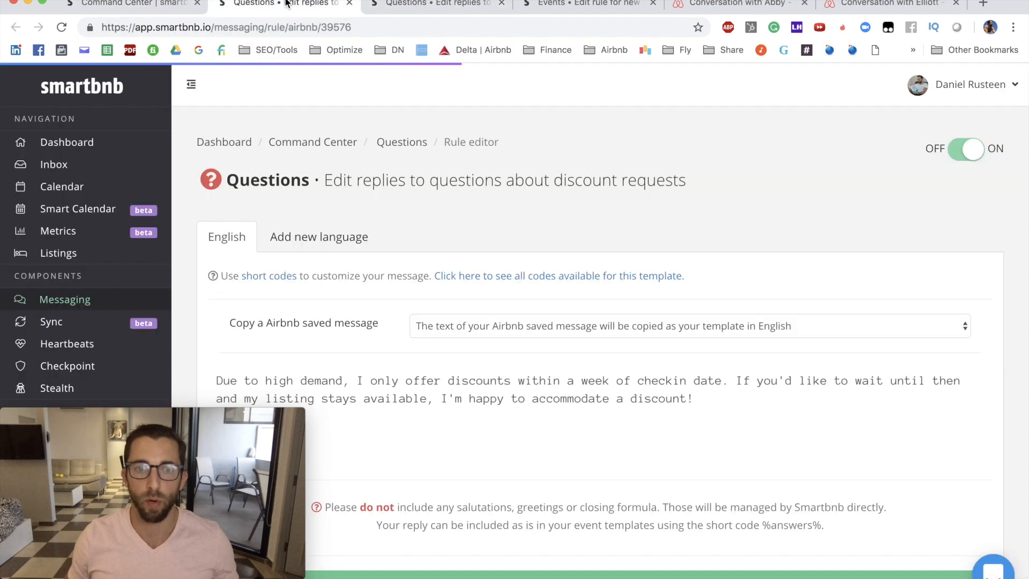
pyautogui.click(584, 3)
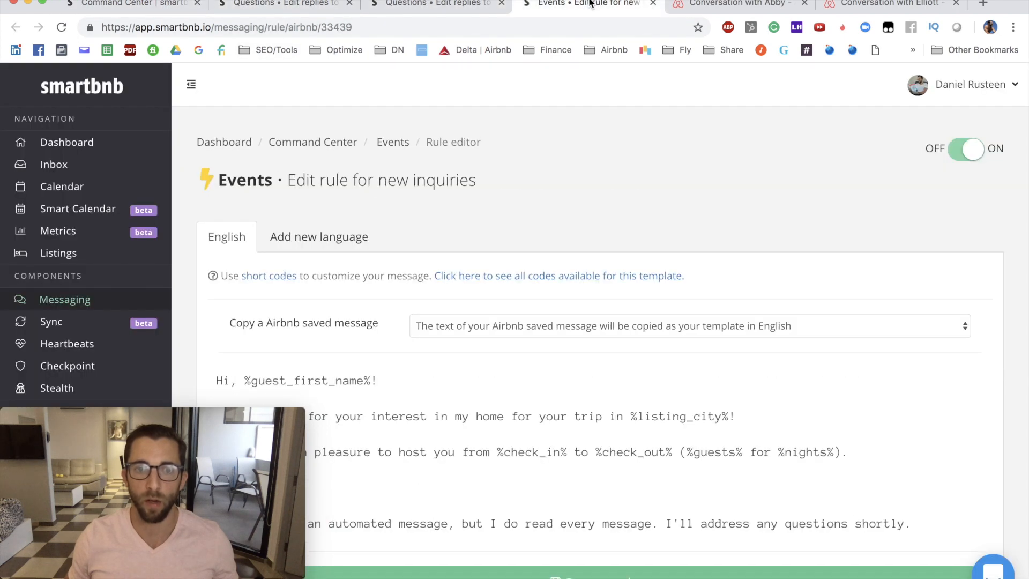
# Find and highlight the %answers% short code in the new-inquiry template.
pyautogui.scroll(-3)
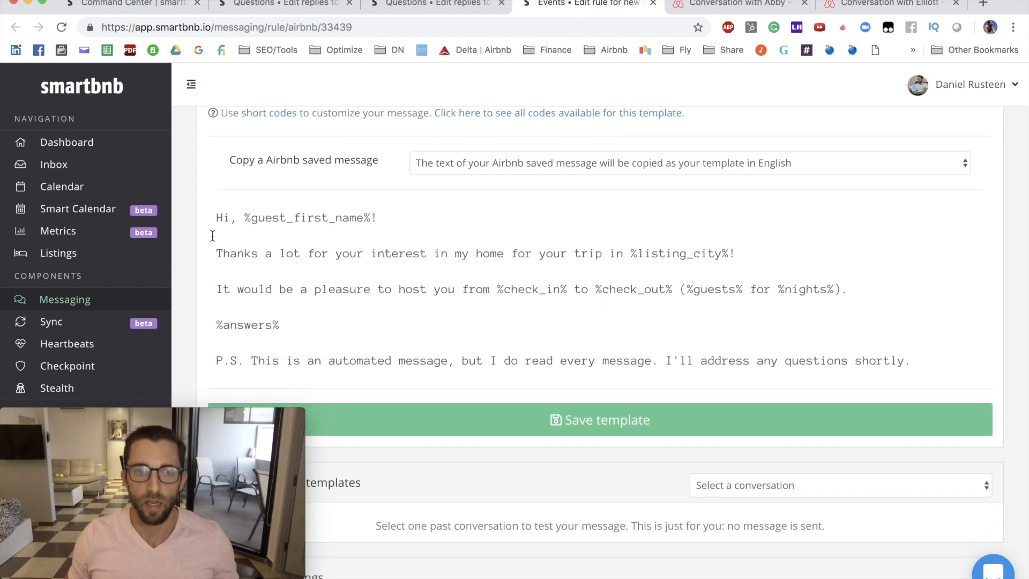
pyautogui.moveTo(283, 324)
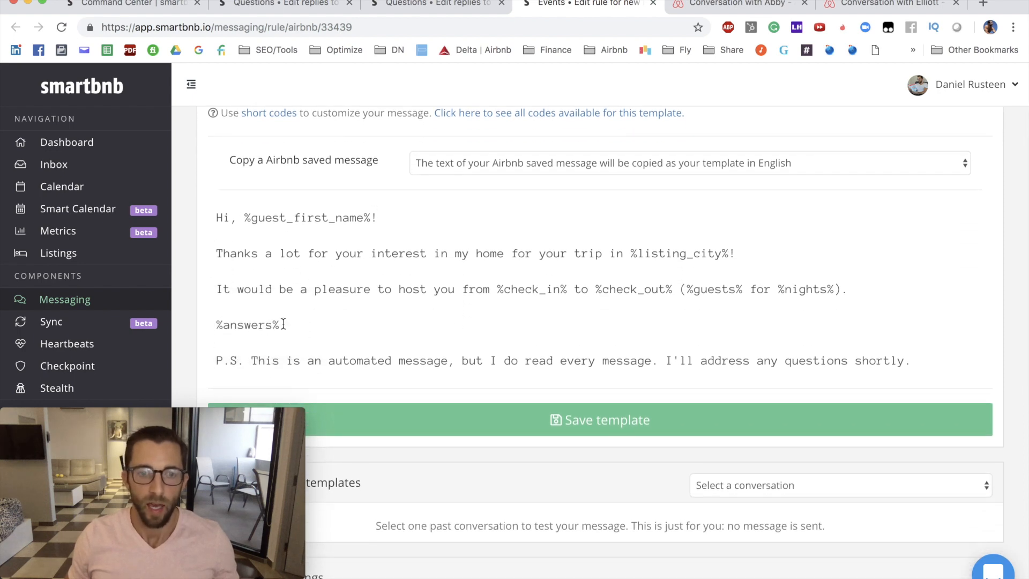
pyautogui.doubleClick(246, 323)
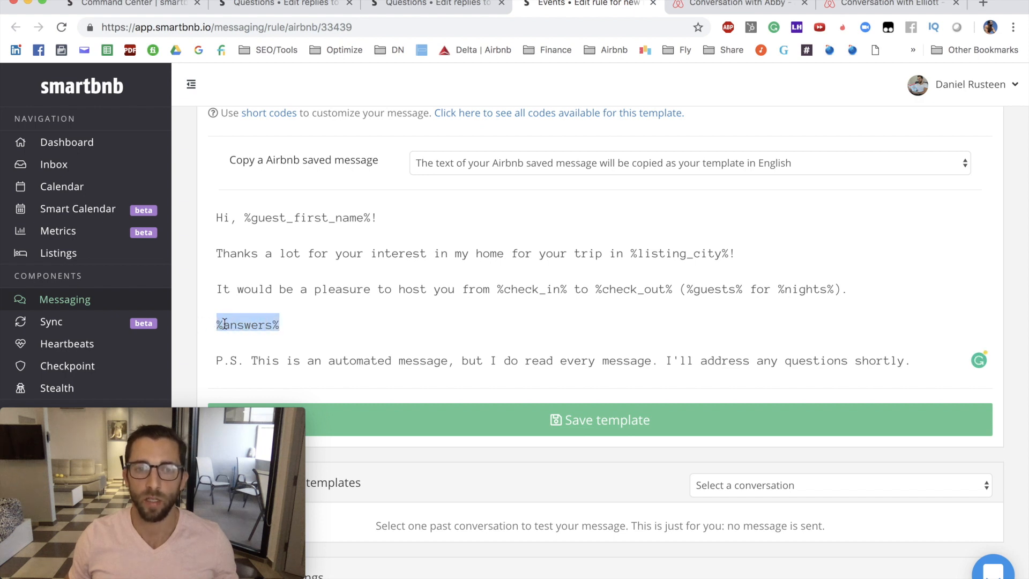
pyautogui.click(289, 324)
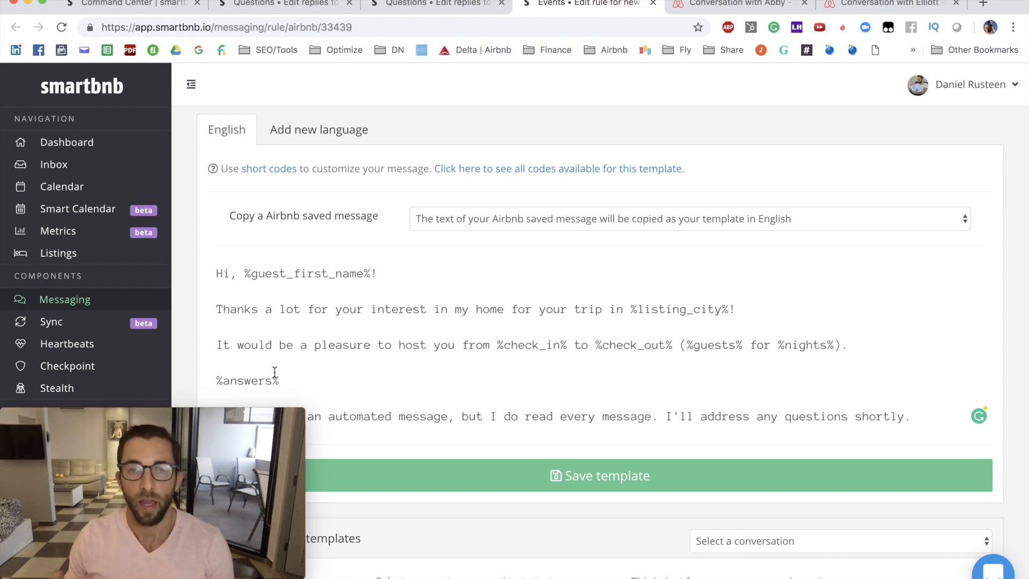
pyautogui.scroll(-3)
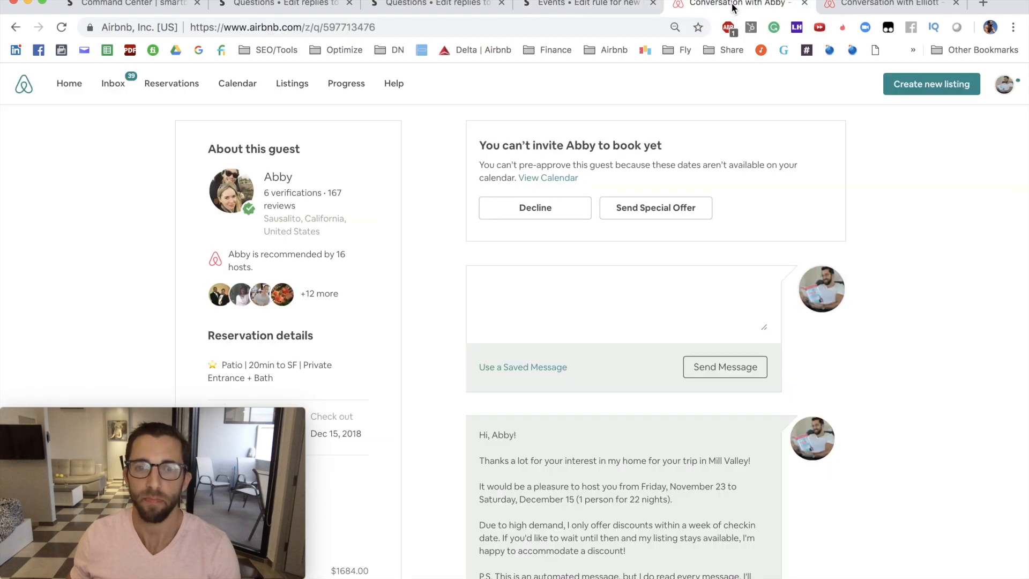
# Check the greeting and inserted discount reply paragraph in Abby's Airbnb inquiry message.
pyautogui.scroll(-3)
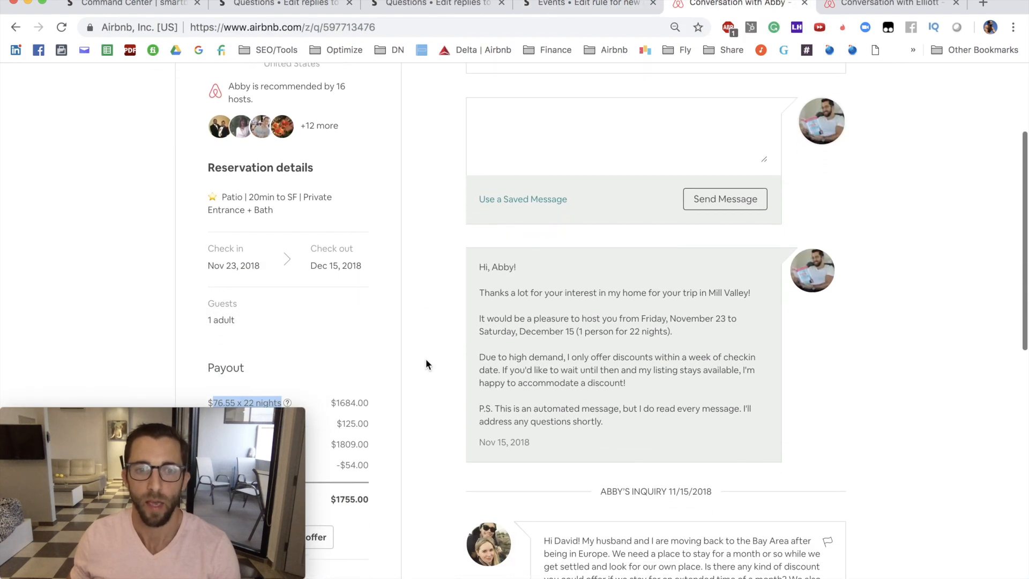
pyautogui.scroll(-3)
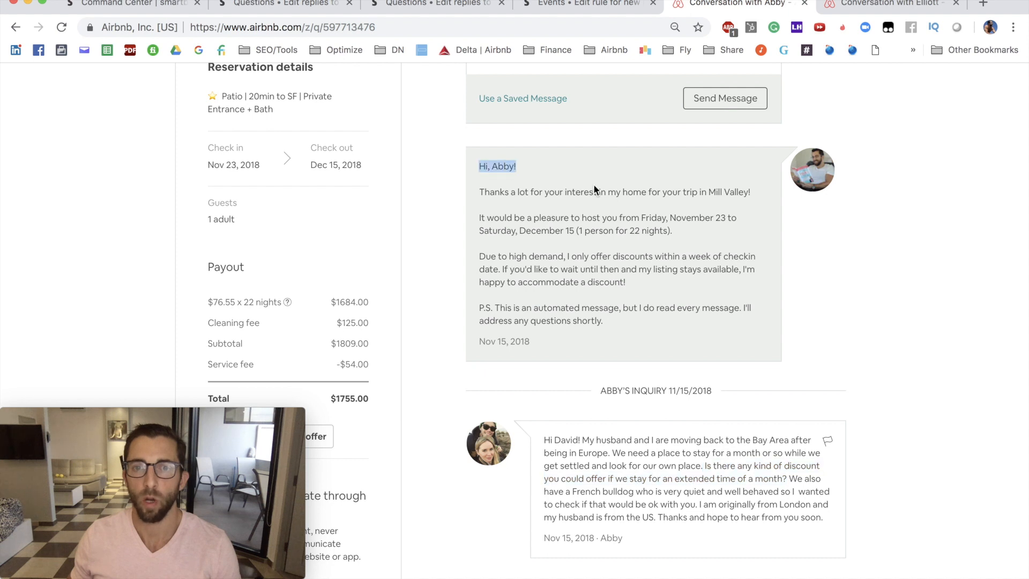
pyautogui.moveTo(496, 166); pyautogui.dragTo(601, 321)
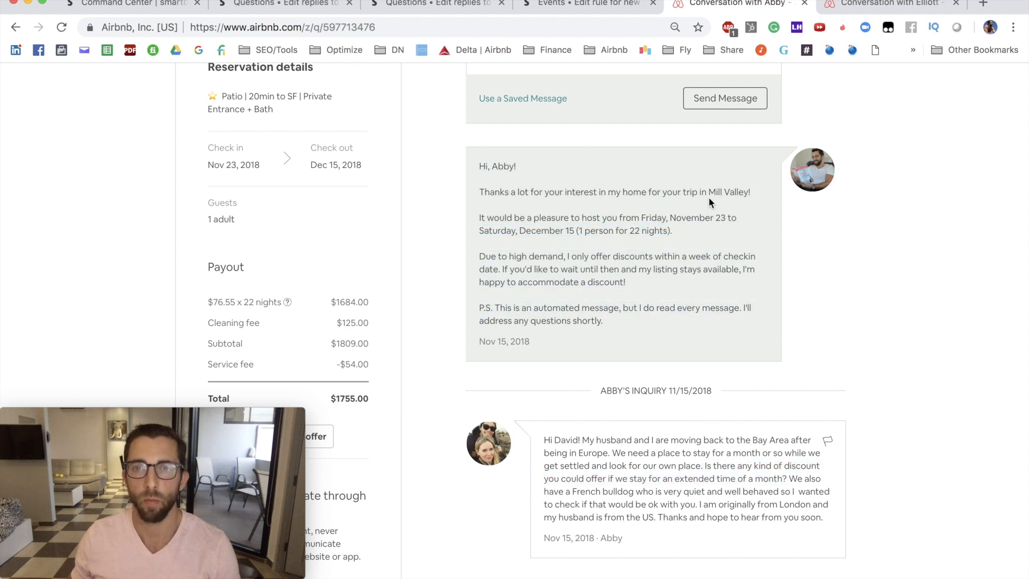
pyautogui.click(586, 4)
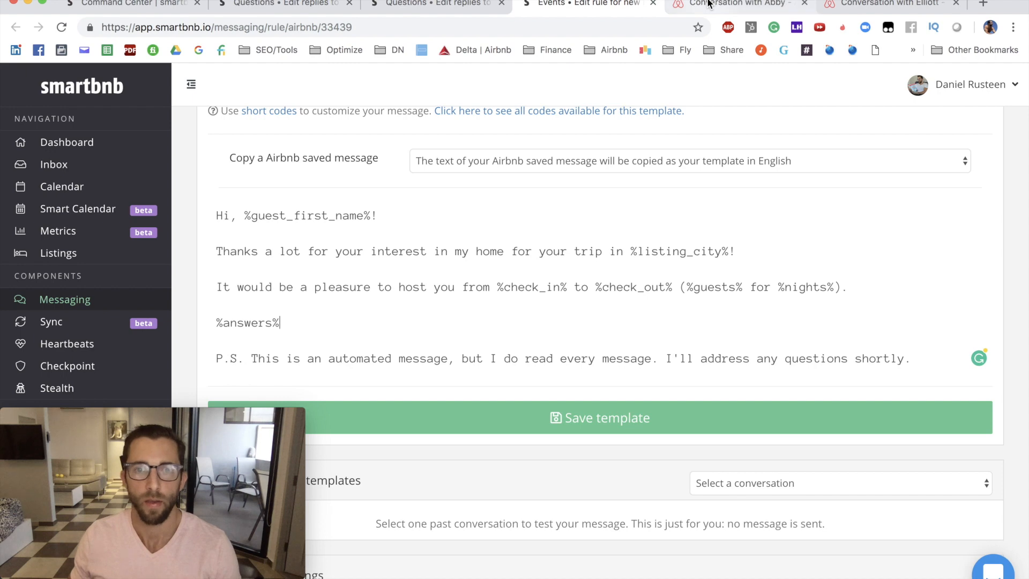
pyautogui.click(734, 5)
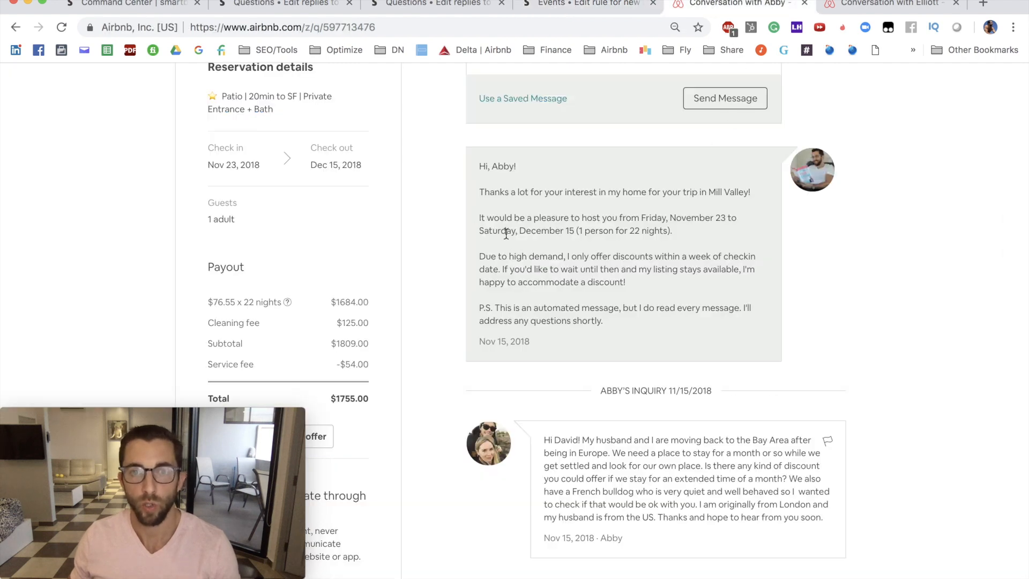
pyautogui.click(585, 4)
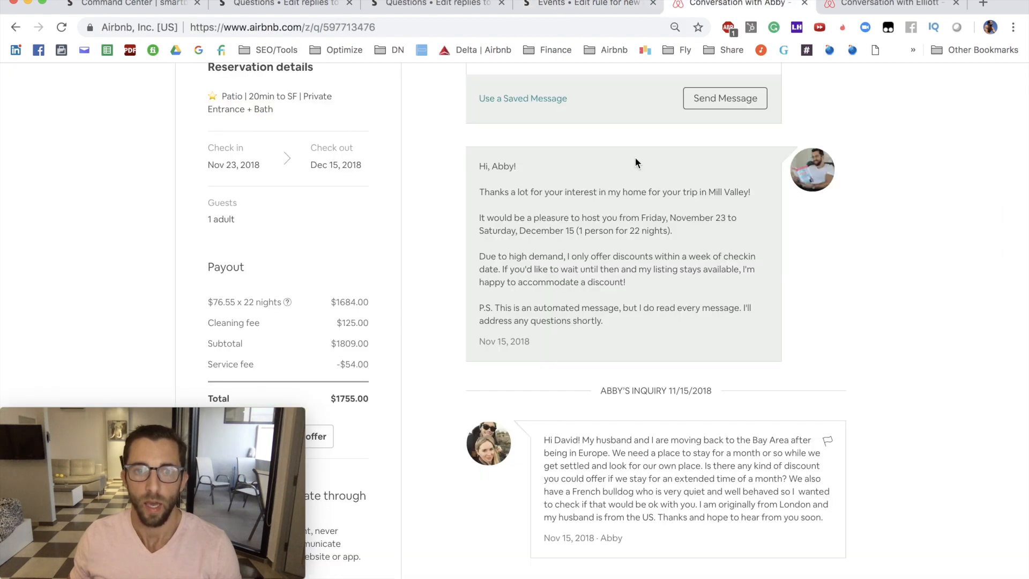
pyautogui.moveTo(480, 256); pyautogui.dragTo(582, 257)
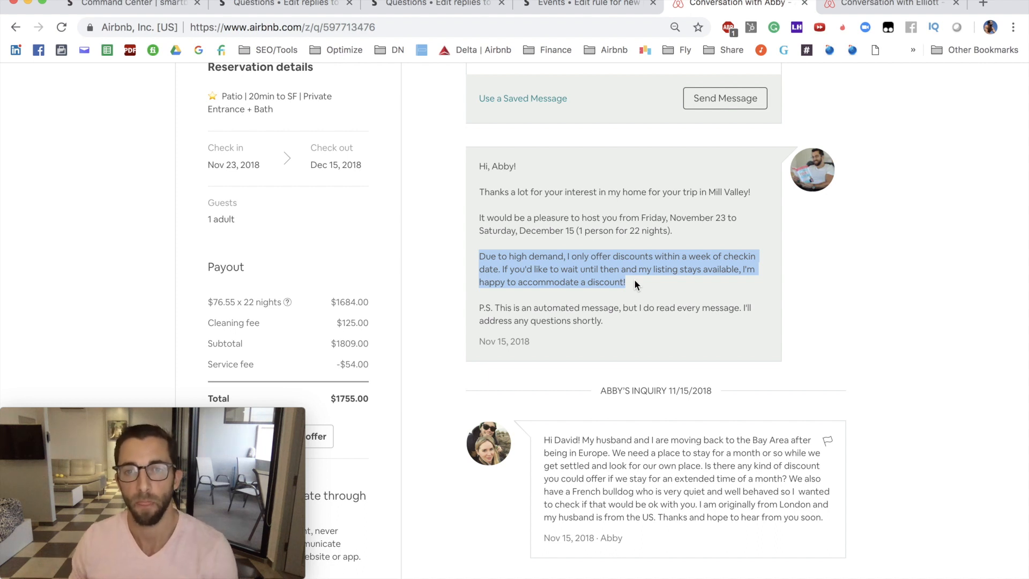
pyautogui.click(584, 256)
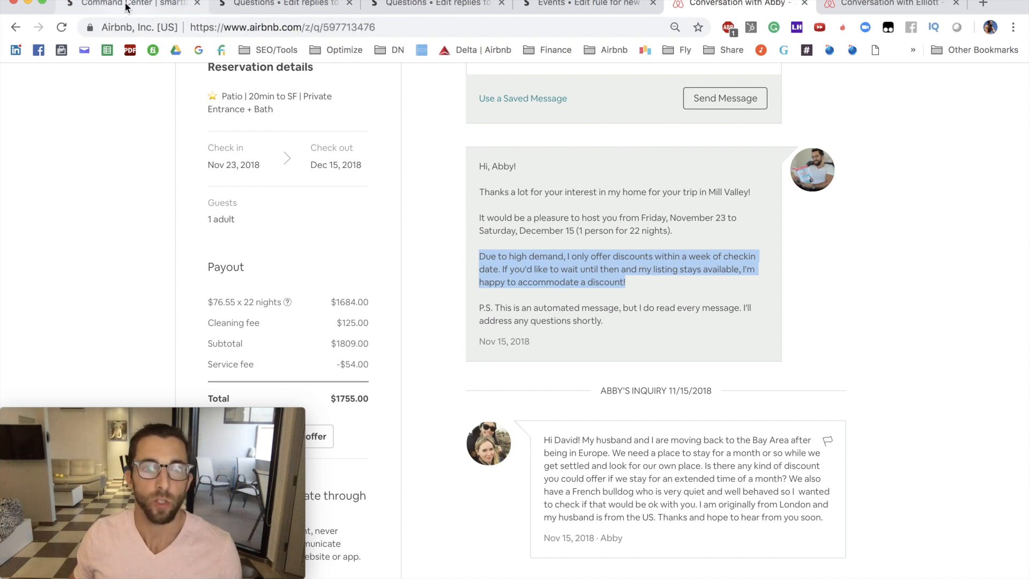
# Go to Smartbnb's Questions rules and start adding a new reply.
pyautogui.click(132, 6)
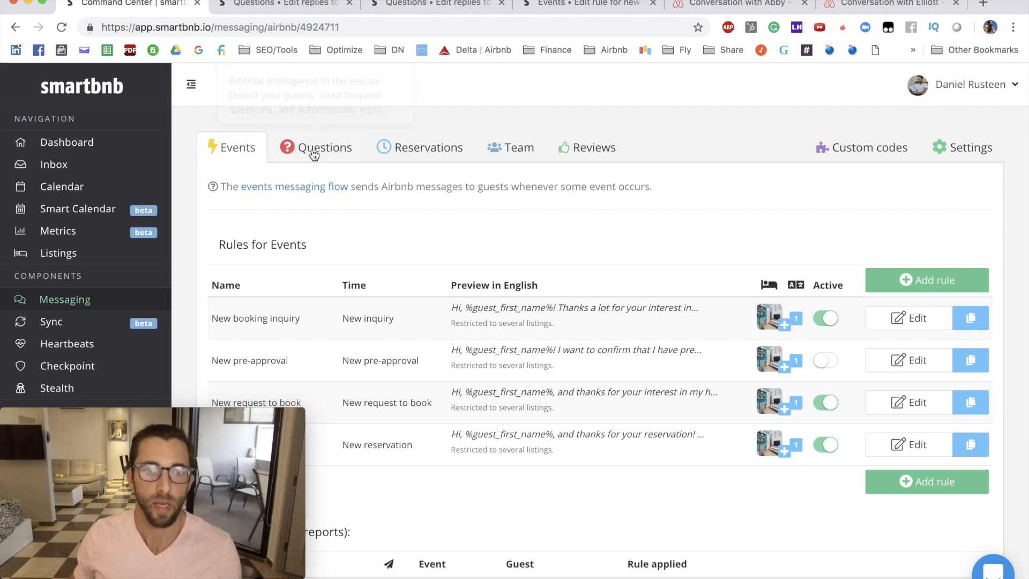
pyautogui.click(324, 147)
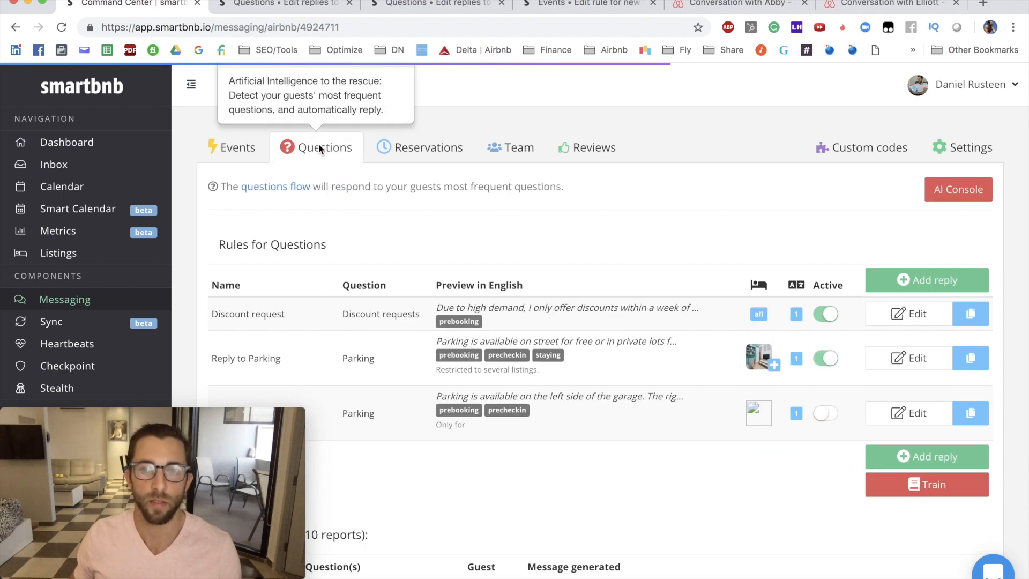
pyautogui.click(926, 280)
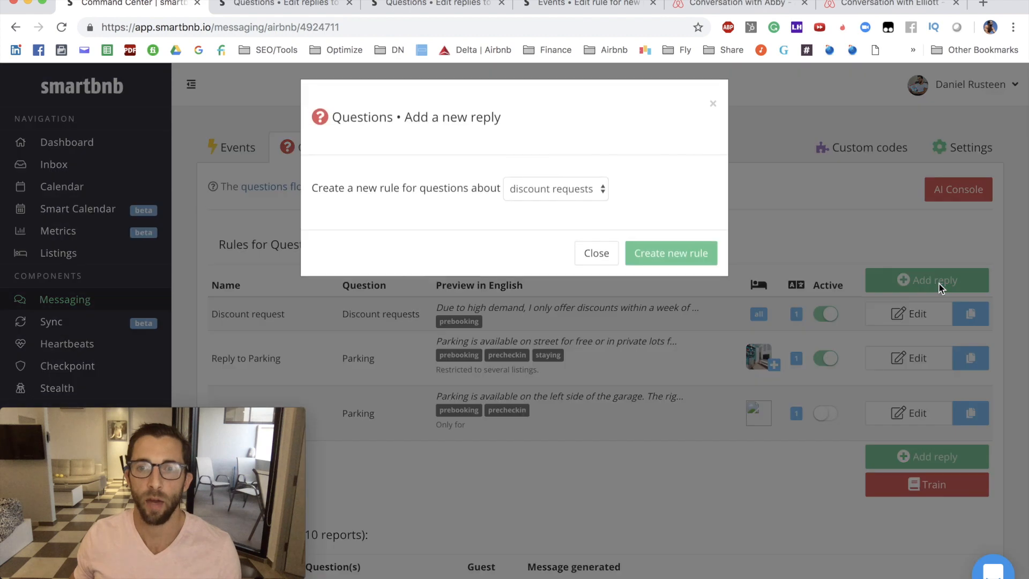
# Browse the question topic dropdown, such as kitchen and early check-in, then dismiss it.
pyautogui.click(555, 188)
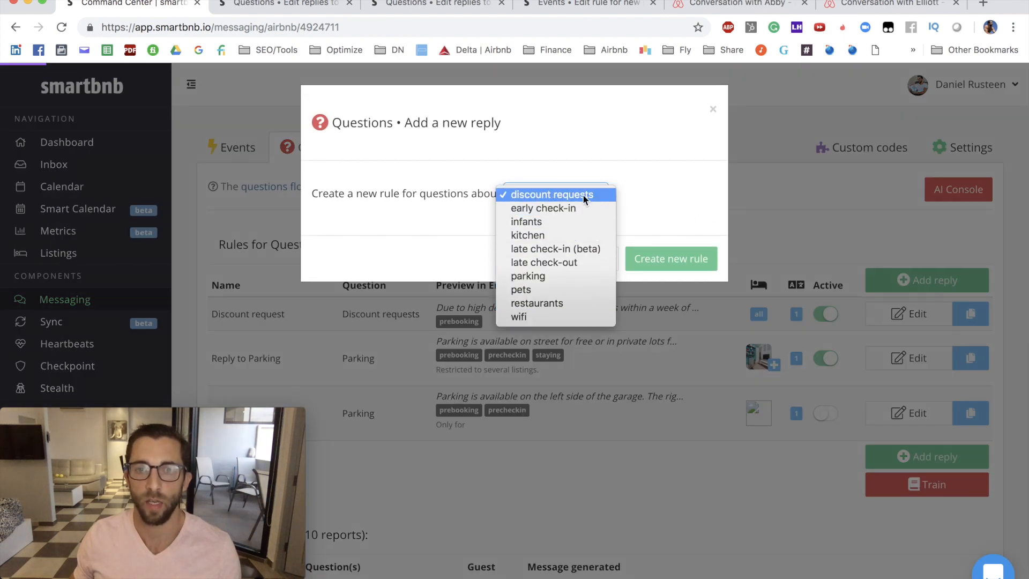
pyautogui.moveTo(518, 316)
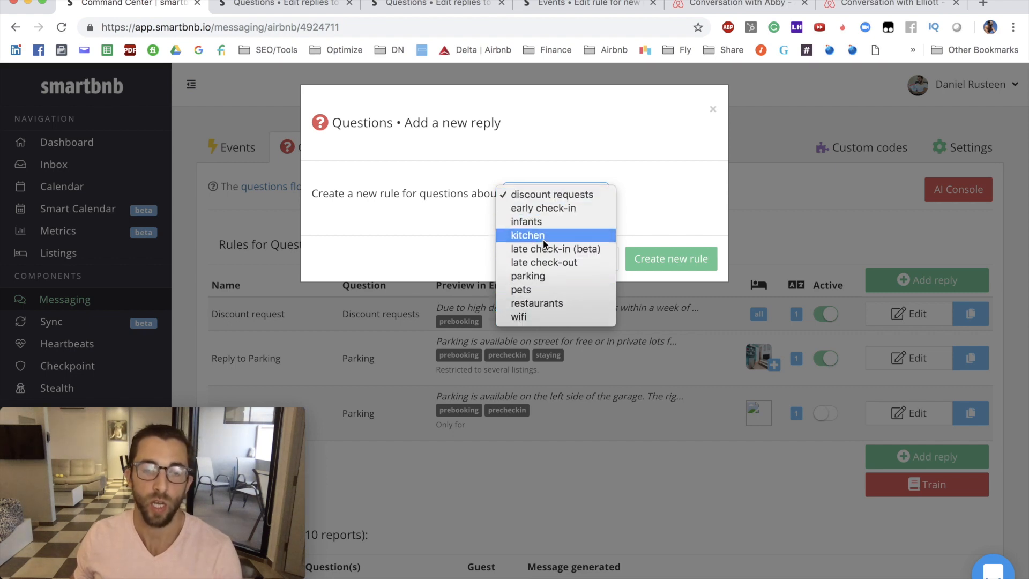
pyautogui.moveTo(541, 208)
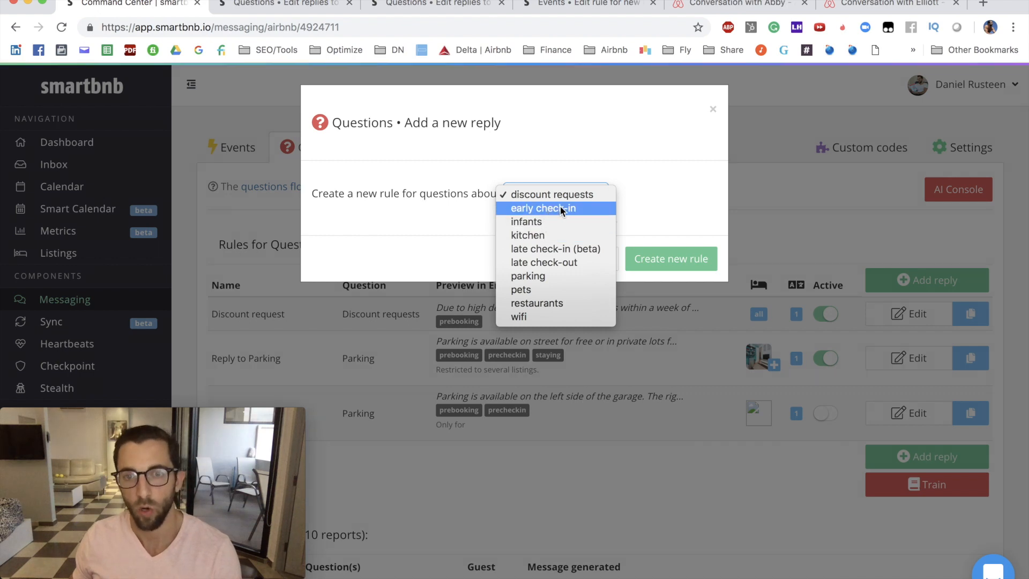
pyautogui.moveTo(549, 256)
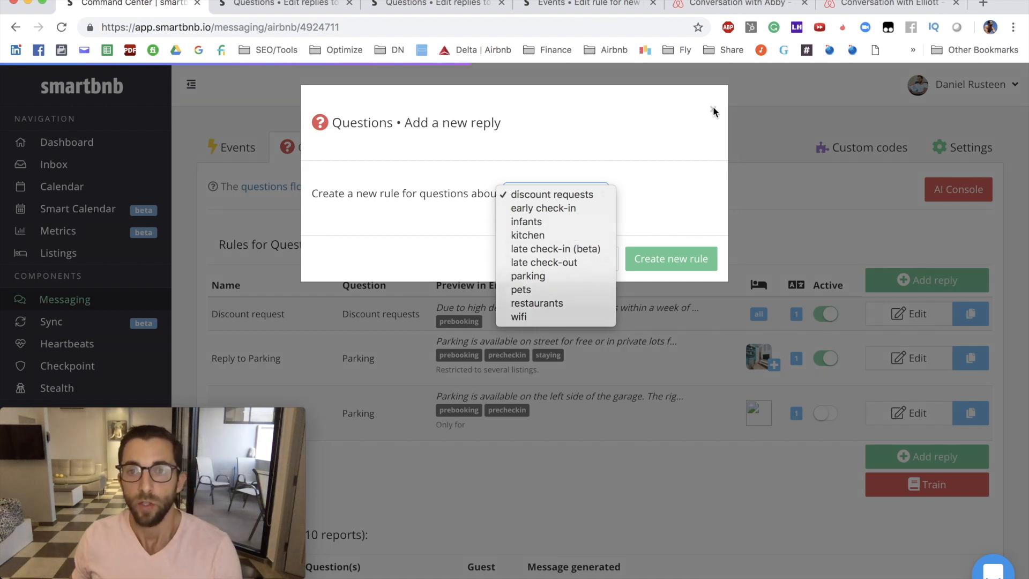
pyautogui.click(555, 194)
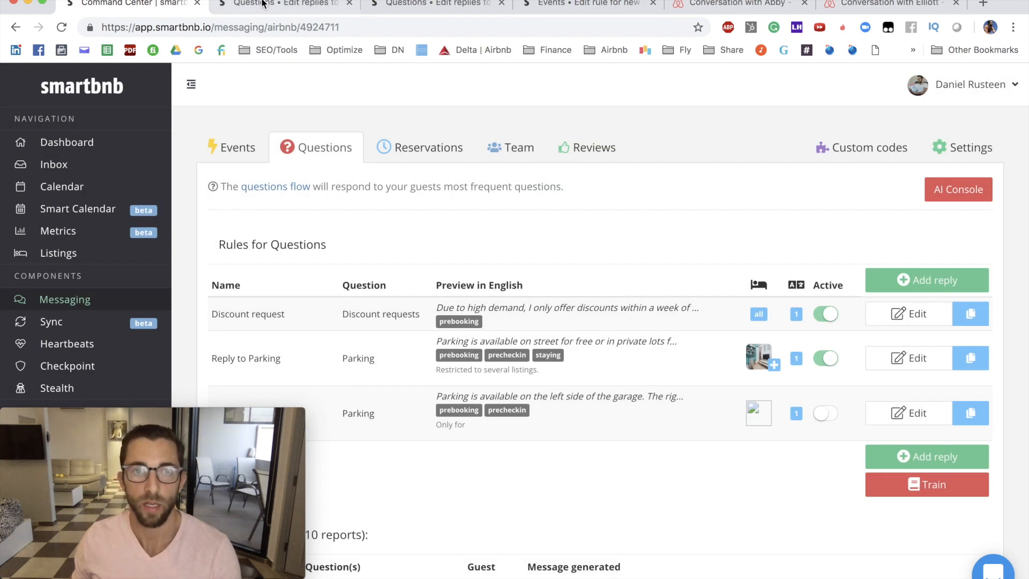
# Edit the Discount request rule and review its message, relevance stages and listing settings.
pyautogui.click(908, 313)
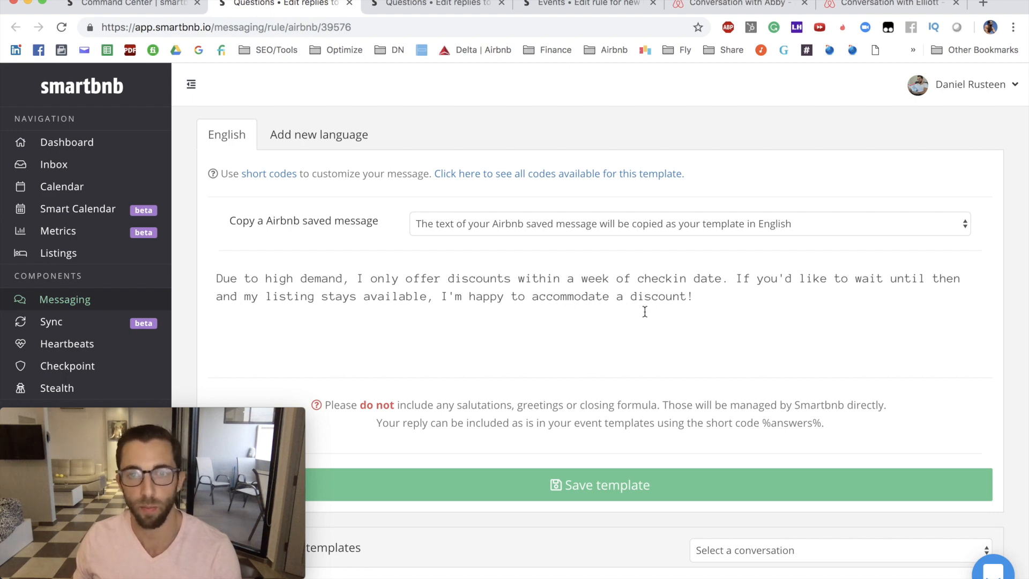
pyautogui.scroll(-3)
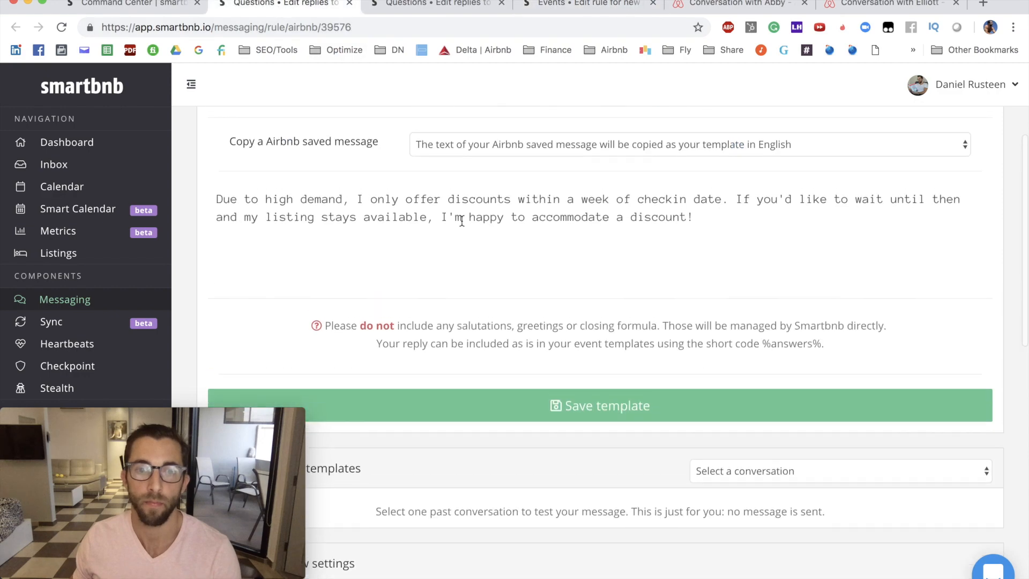
pyautogui.scroll(-3)
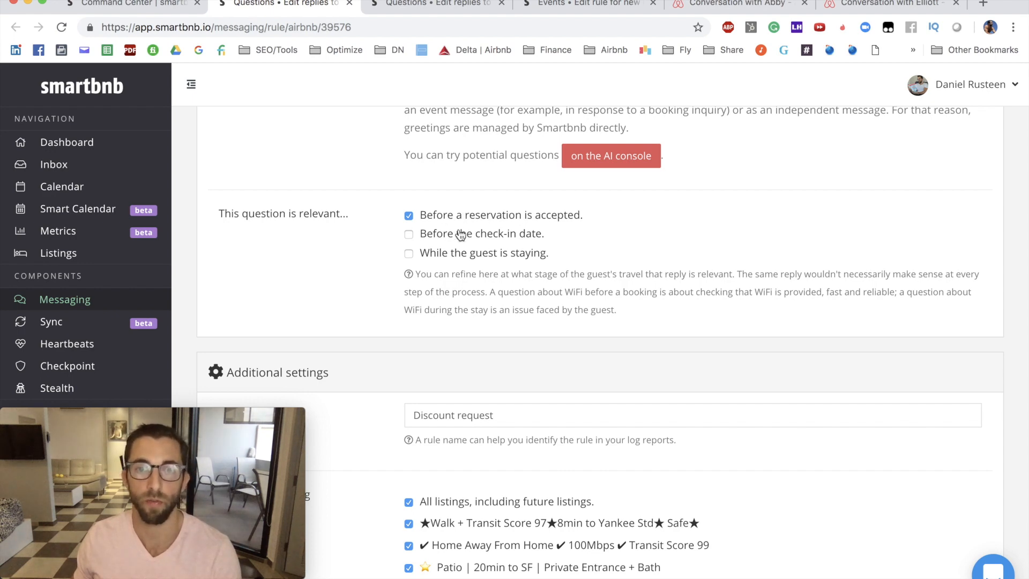
pyautogui.scroll(-3)
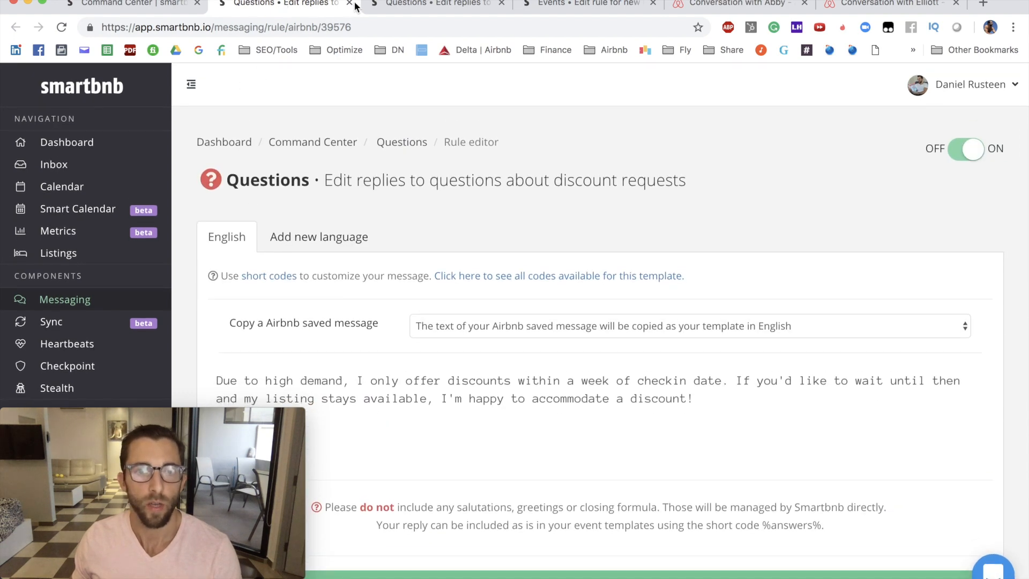
pyautogui.moveTo(584, 5)
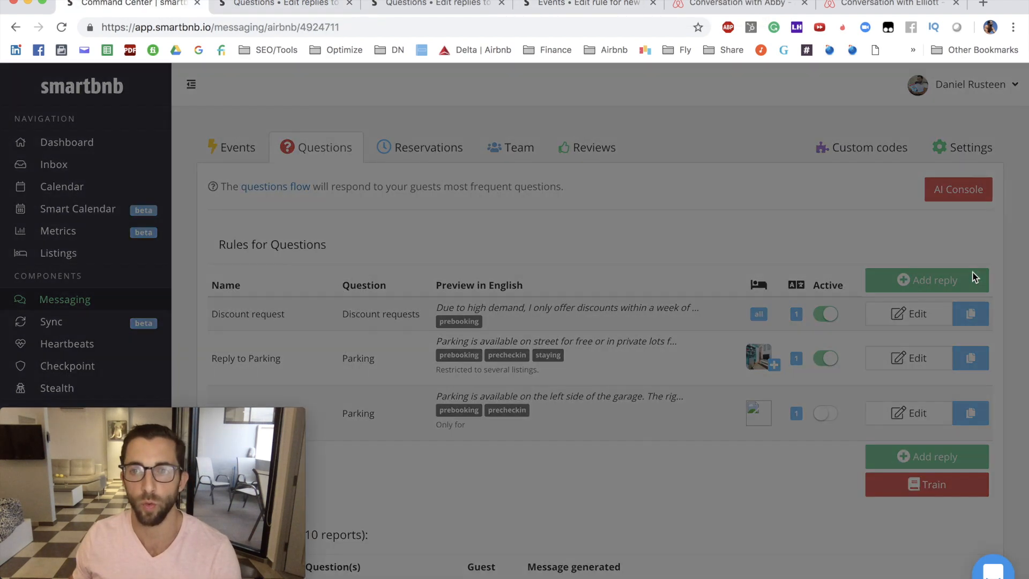
# Create a parking question reply rule and review its street and private-lot text.
pyautogui.click(926, 281)
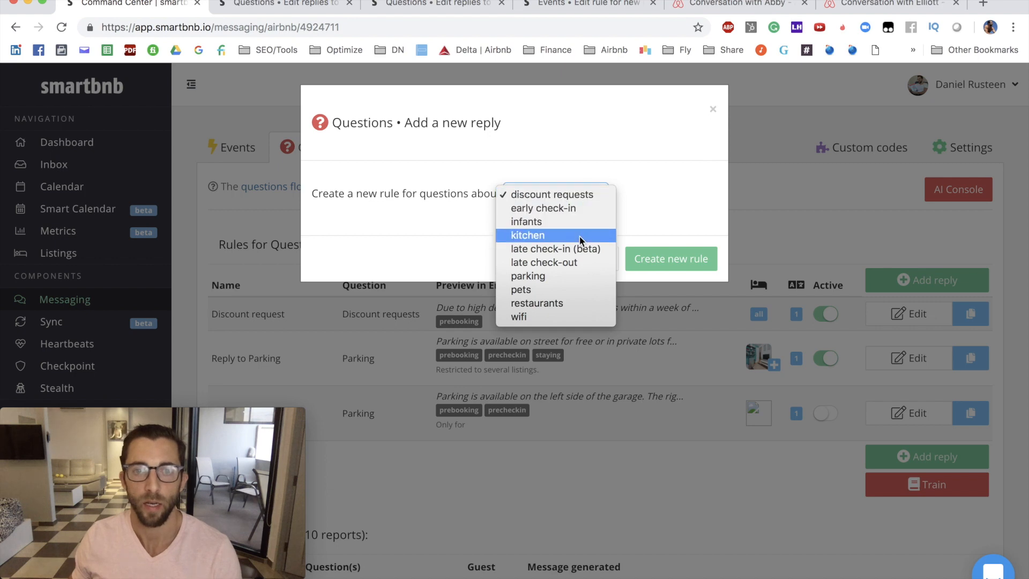
pyautogui.click(528, 276)
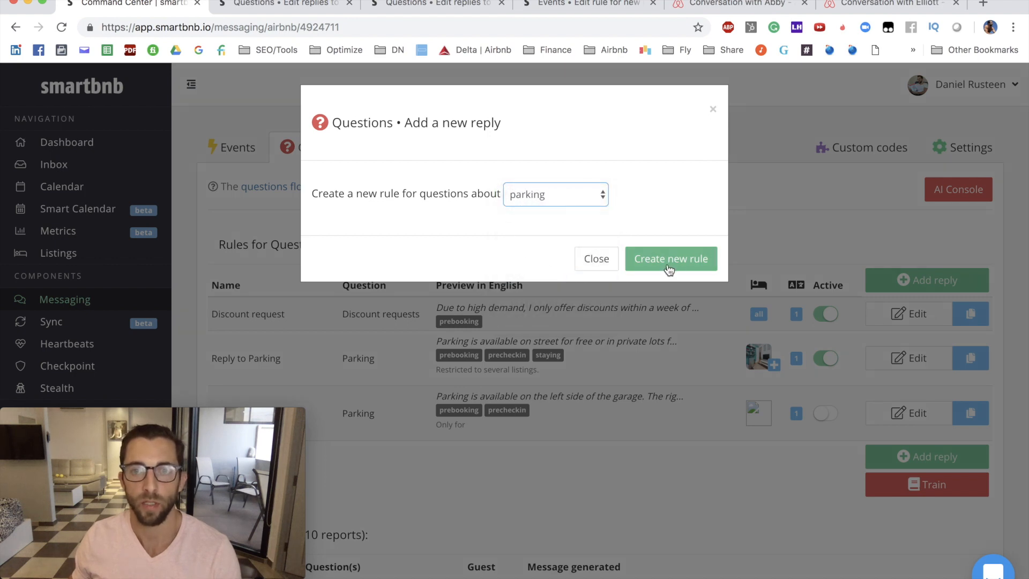
pyautogui.click(596, 257)
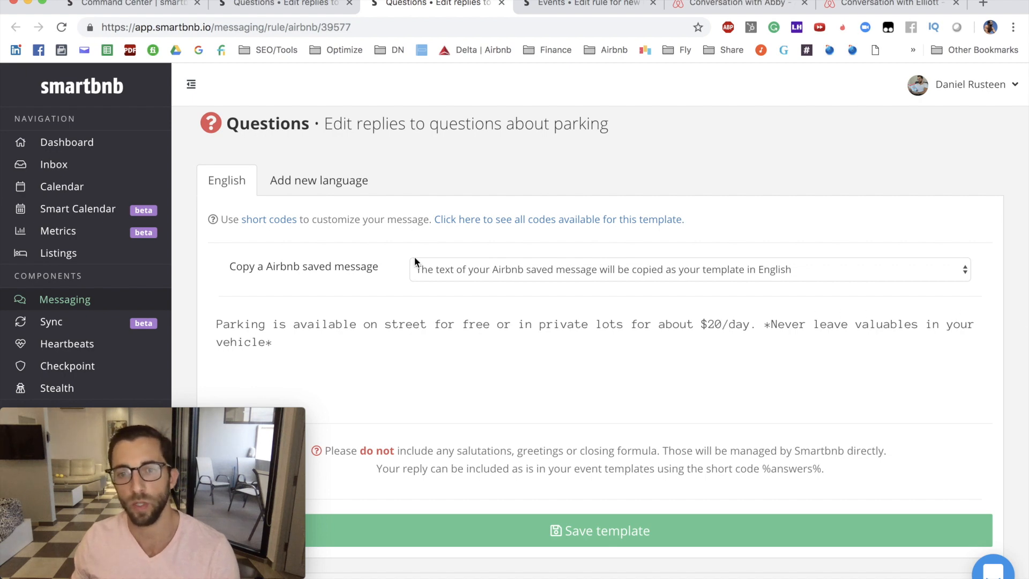
pyautogui.scroll(-3)
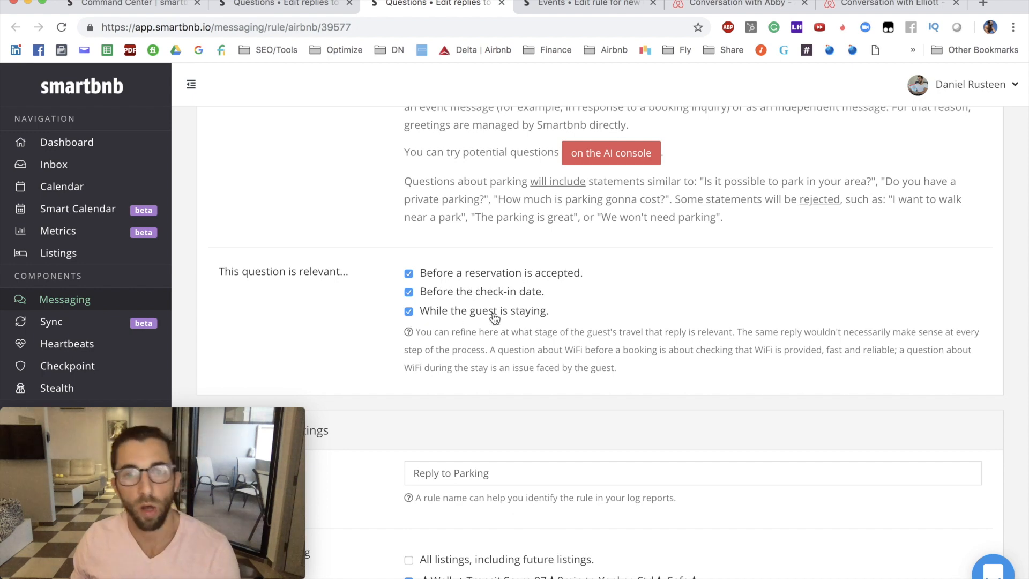
pyautogui.scroll(-3)
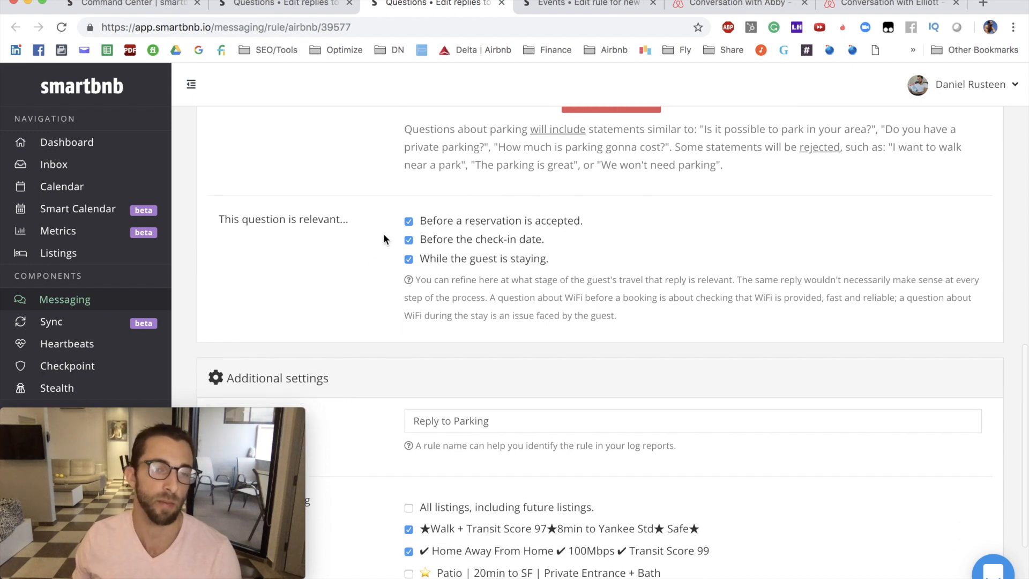
pyautogui.scroll(-3)
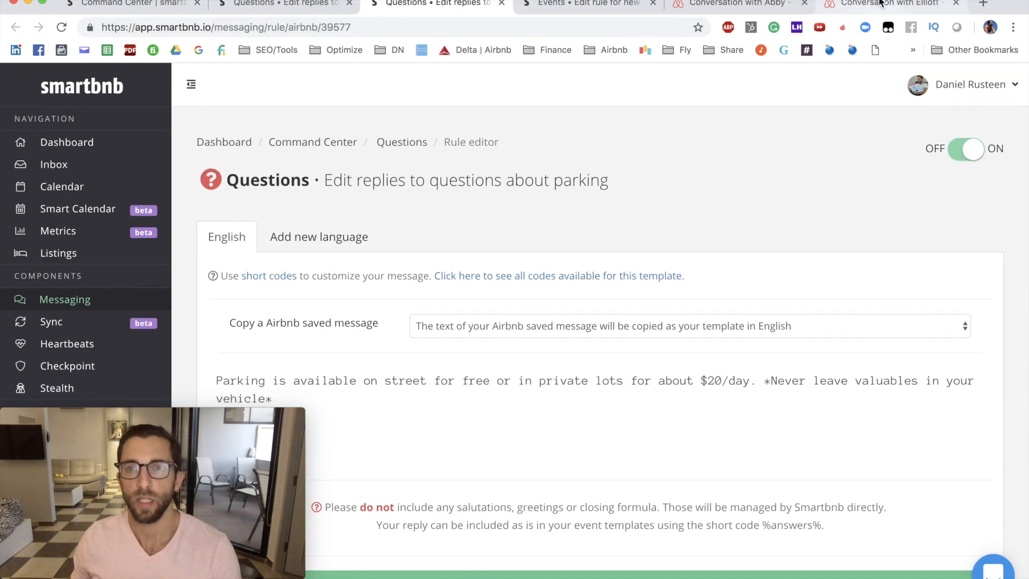
# Review the automated inquiry reply and parking messages in the guest's Airbnb conversation.
pyautogui.click(888, 3)
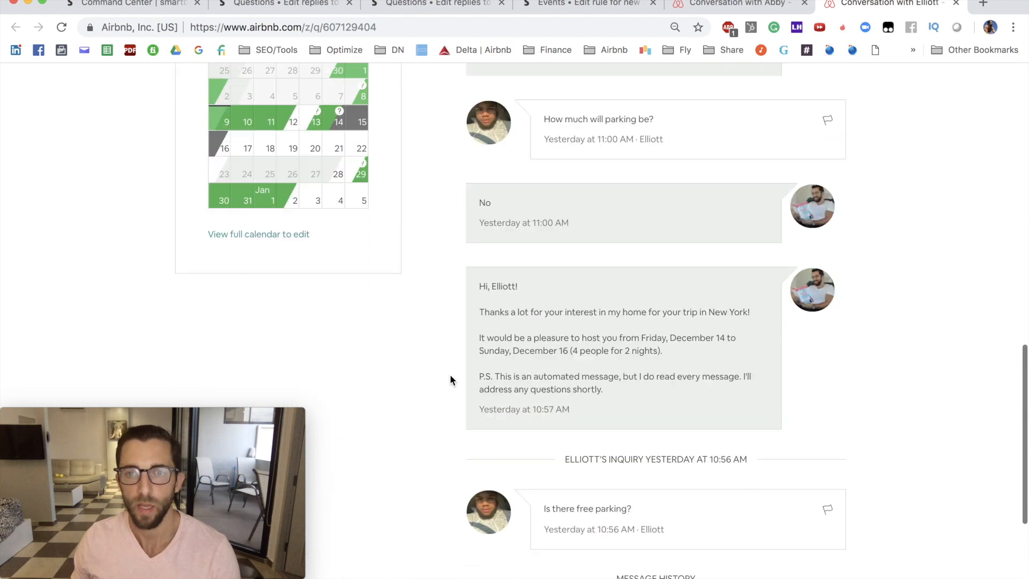
pyautogui.scroll(-3)
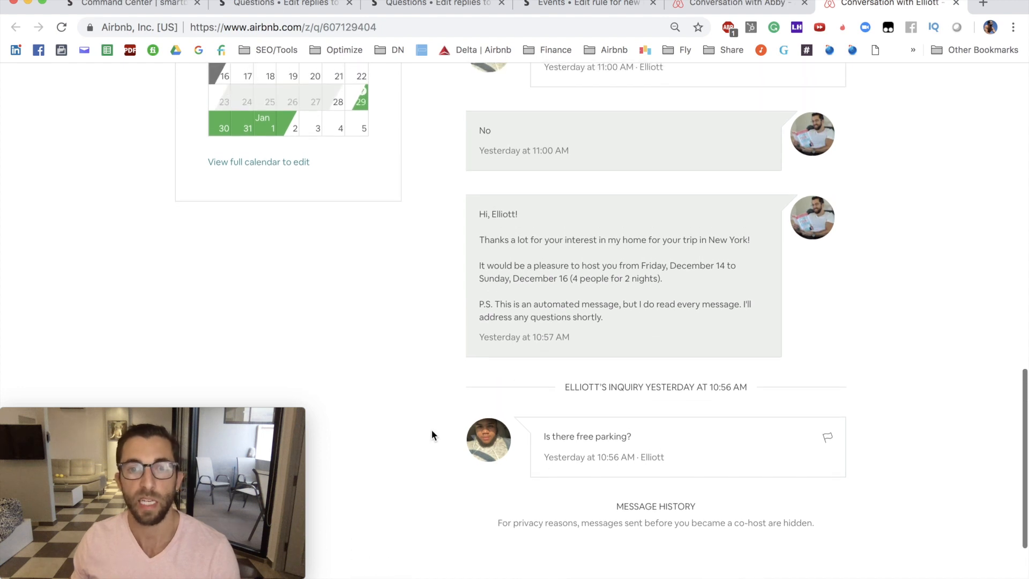
pyautogui.scroll(-3)
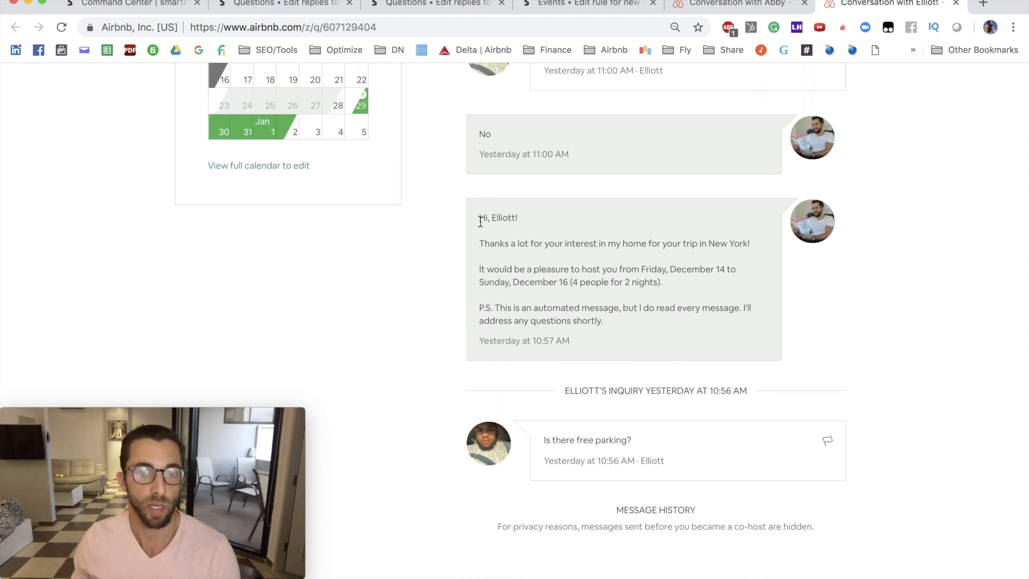
pyautogui.moveTo(479, 217); pyautogui.dragTo(689, 313)
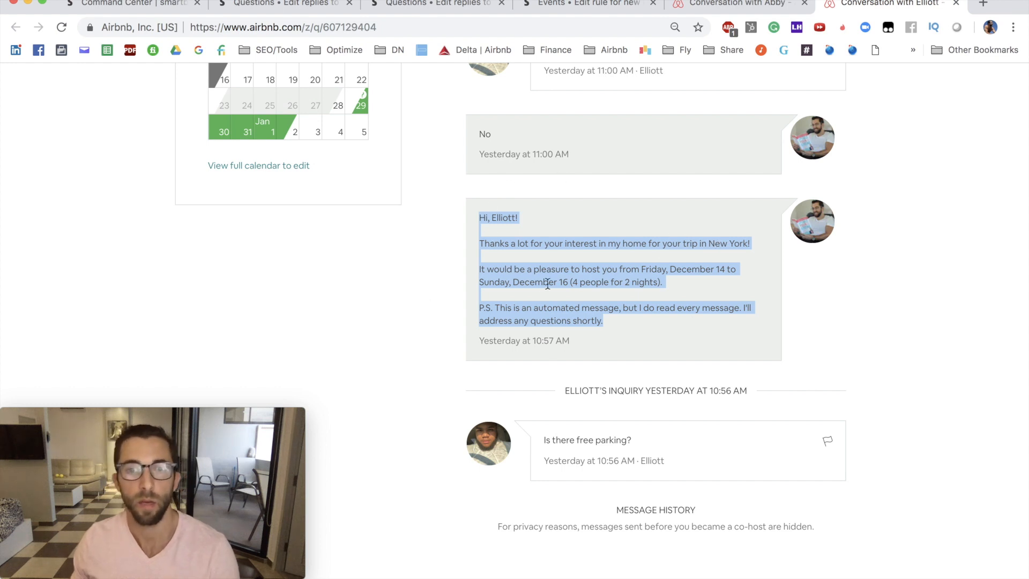
pyautogui.click(608, 266)
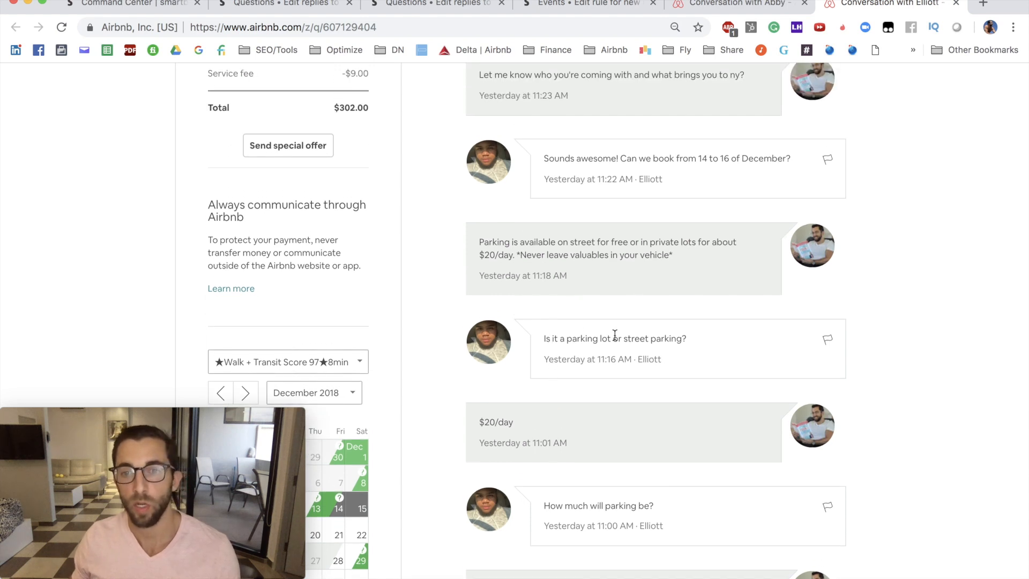
pyautogui.scroll(-3)
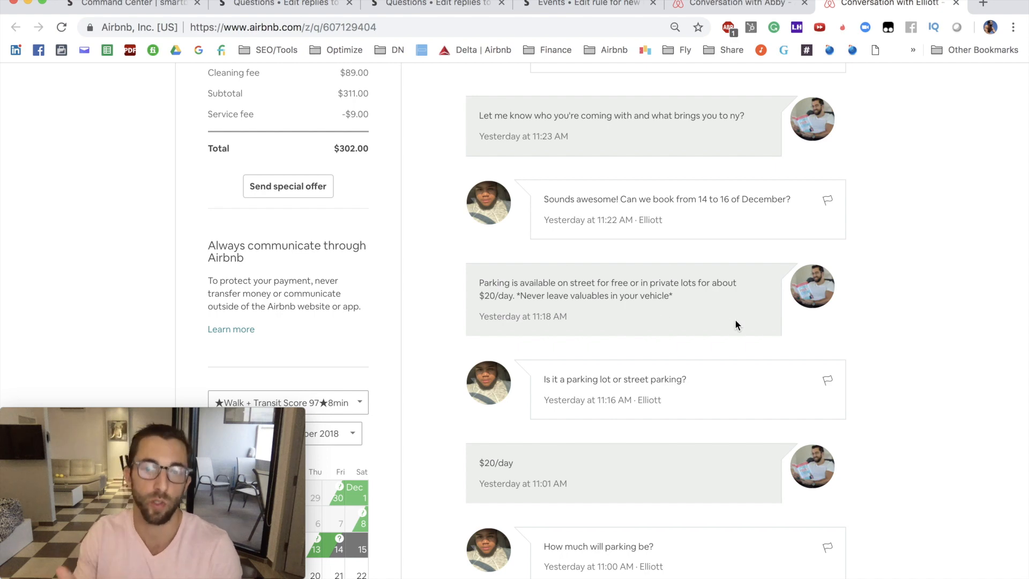
pyautogui.scroll(-3)
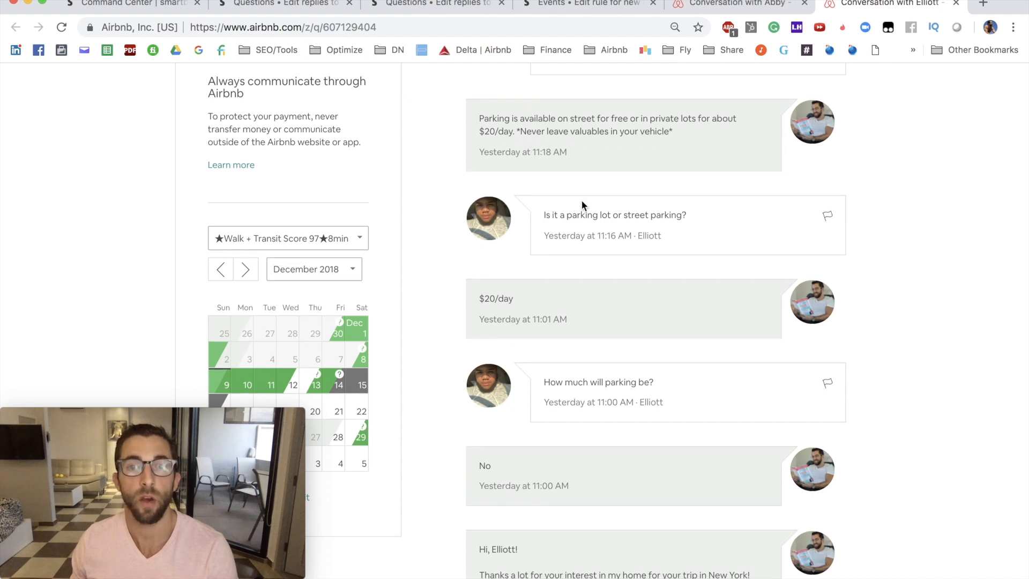
pyautogui.scroll(-3)
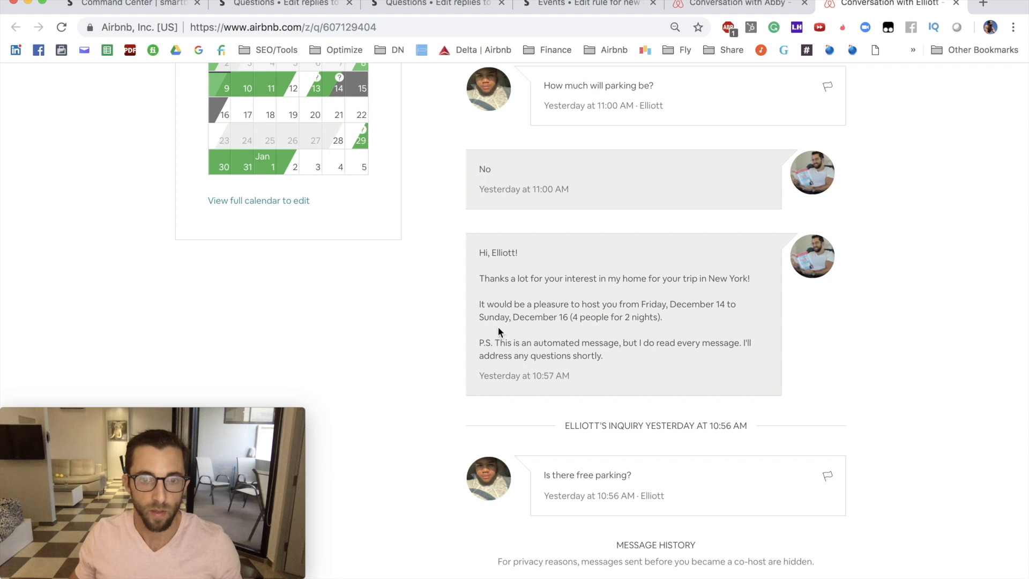
pyautogui.moveTo(523, 331)
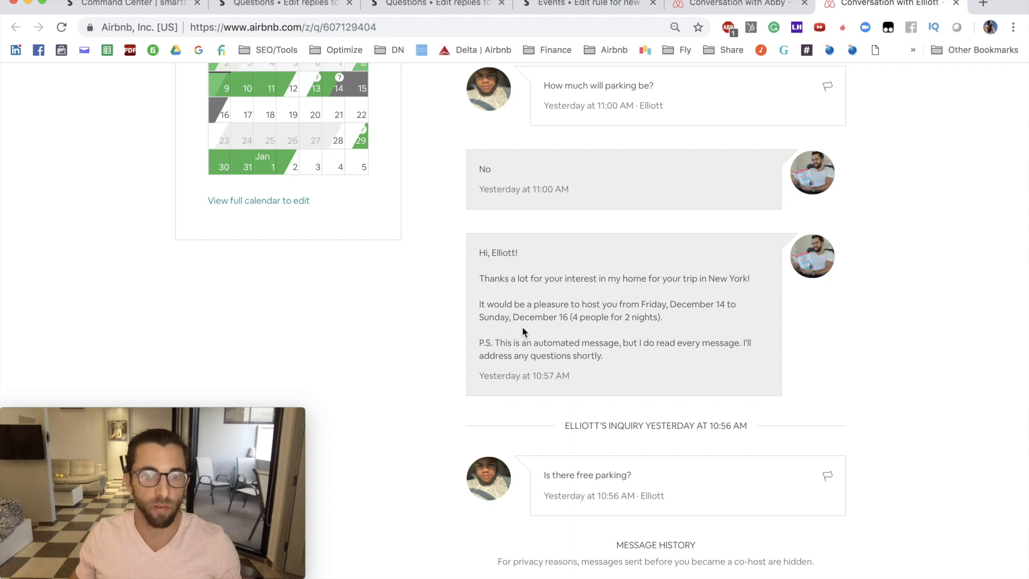
pyautogui.moveTo(485, 331)
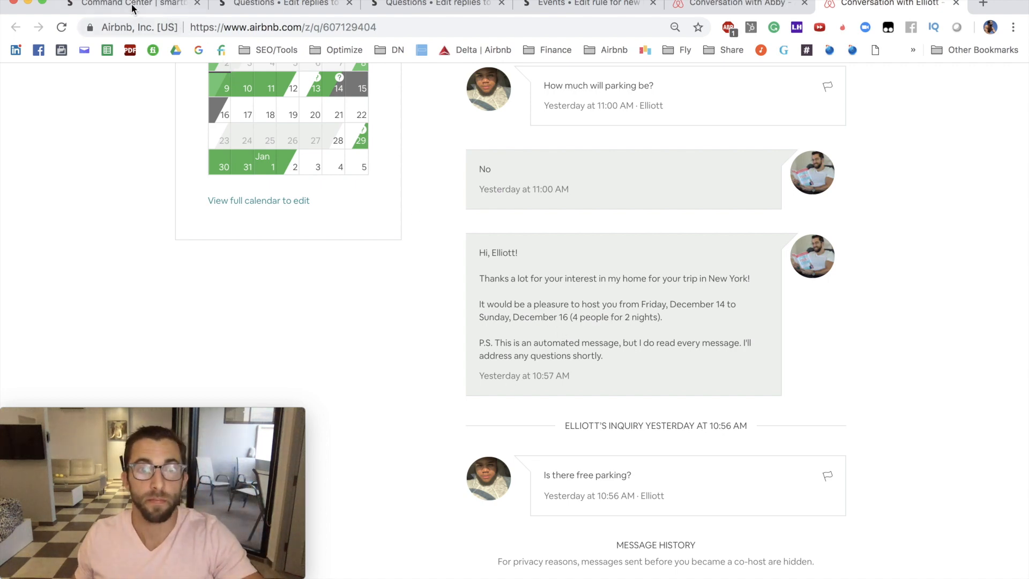
pyautogui.click(124, 4)
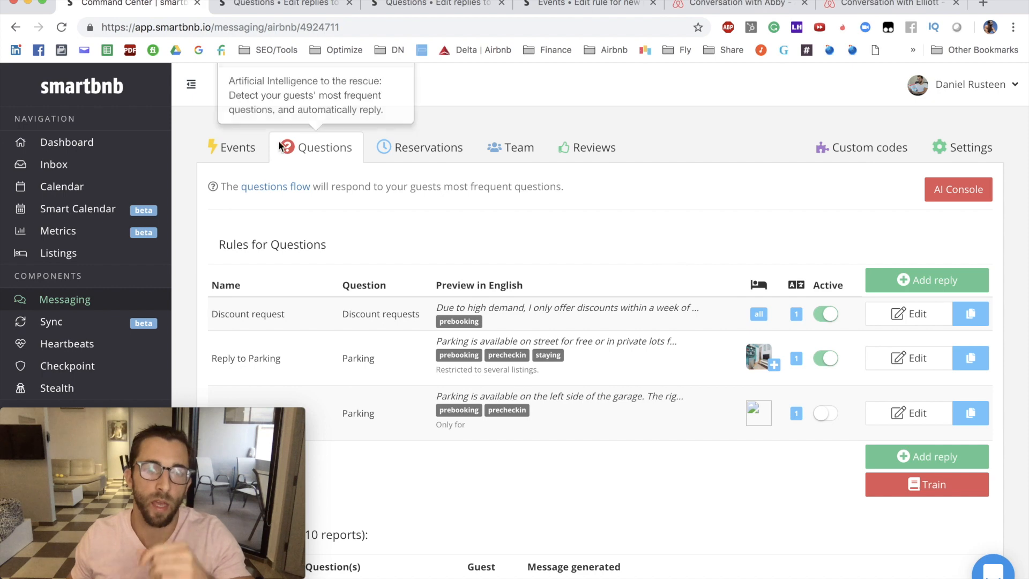
# Browse the Events messaging rules, then open the automatic Reviews rules.
pyautogui.click(232, 146)
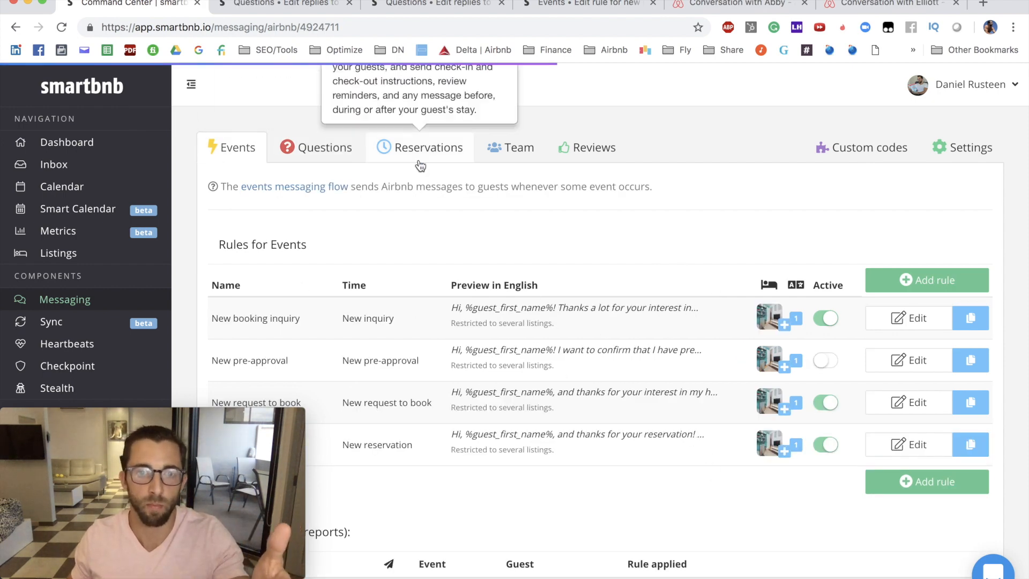
pyautogui.scroll(-3)
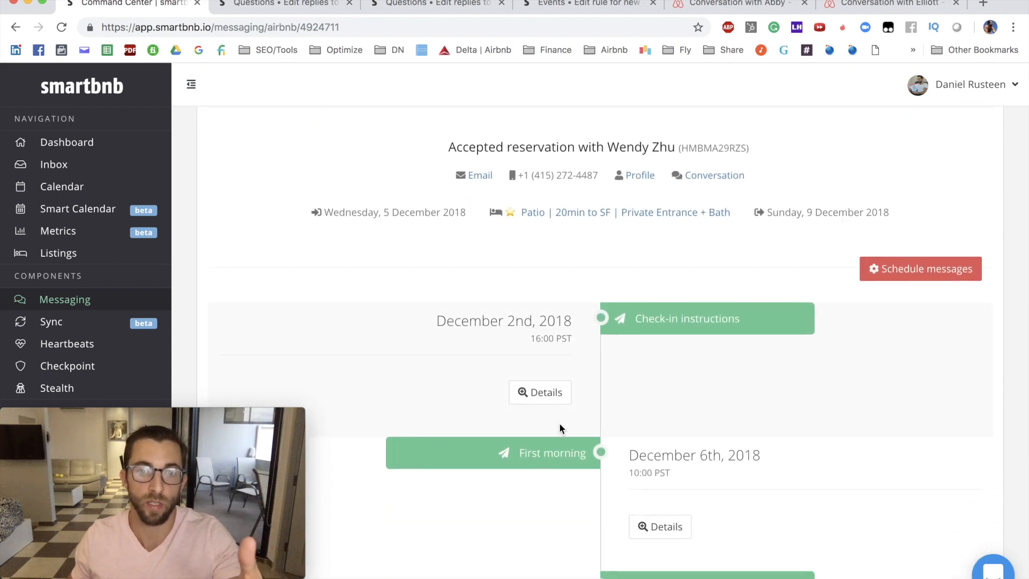
pyautogui.scroll(-3)
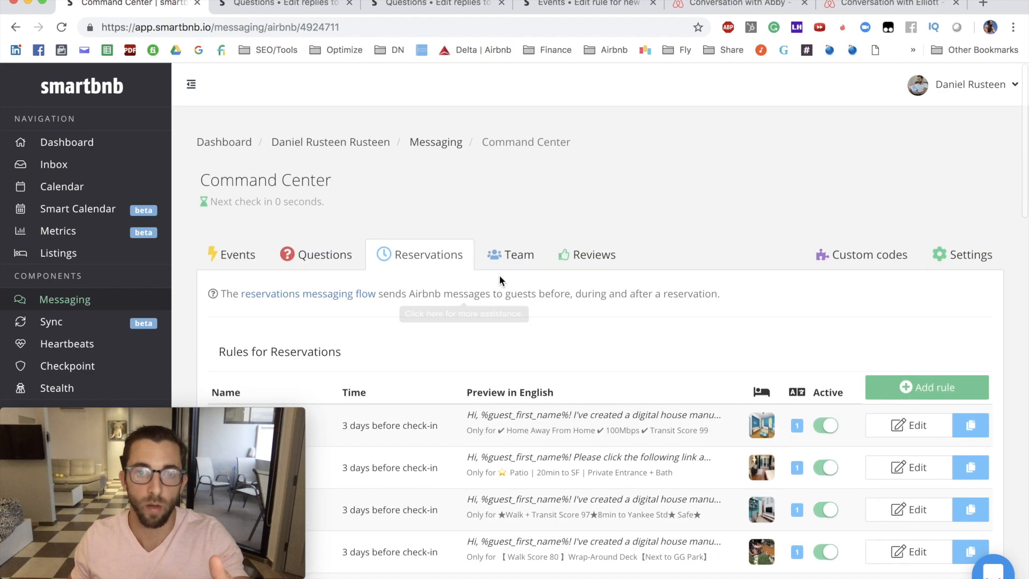
pyautogui.click(585, 254)
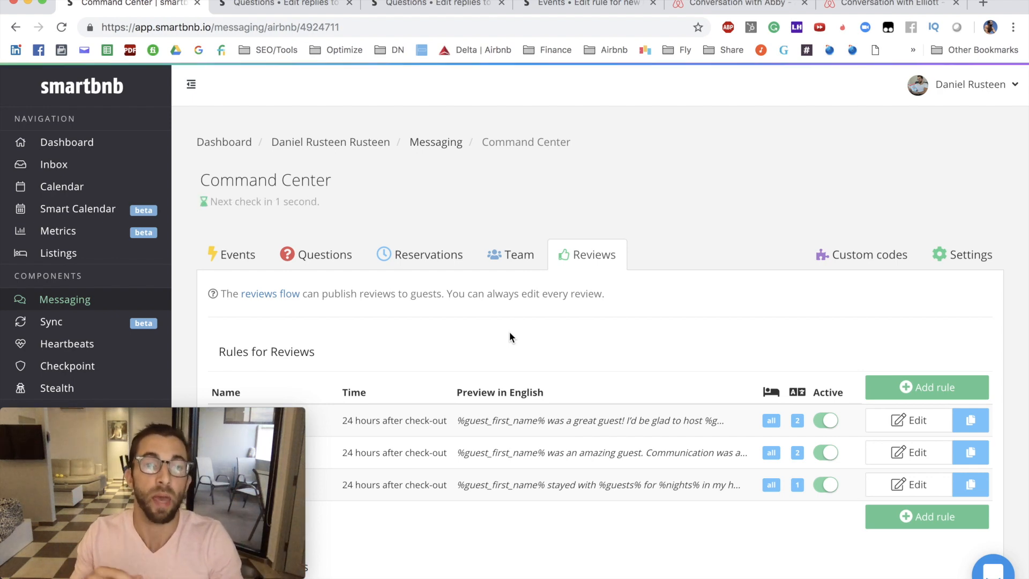
pyautogui.moveTo(514, 326)
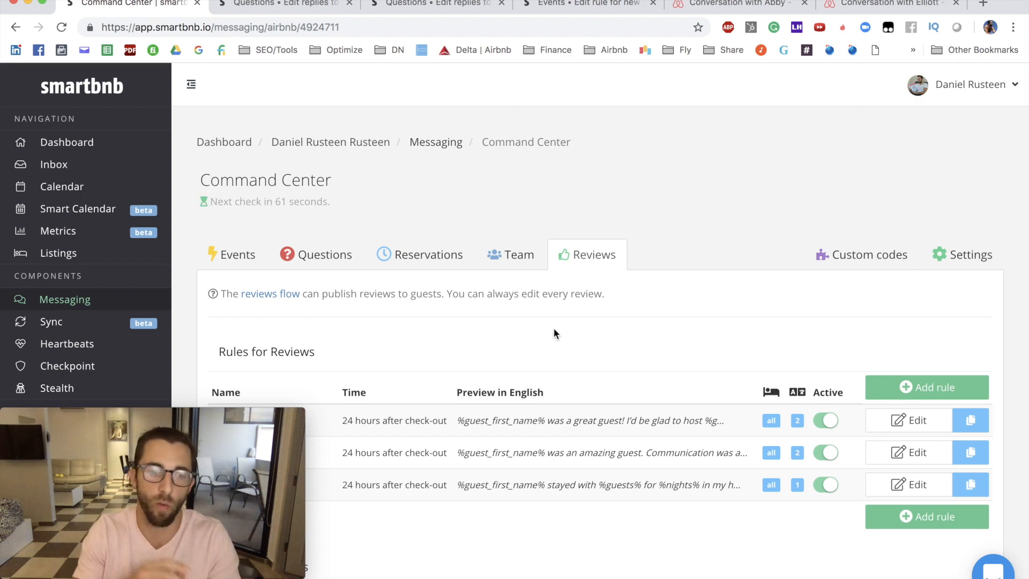
pyautogui.moveTo(551, 108)
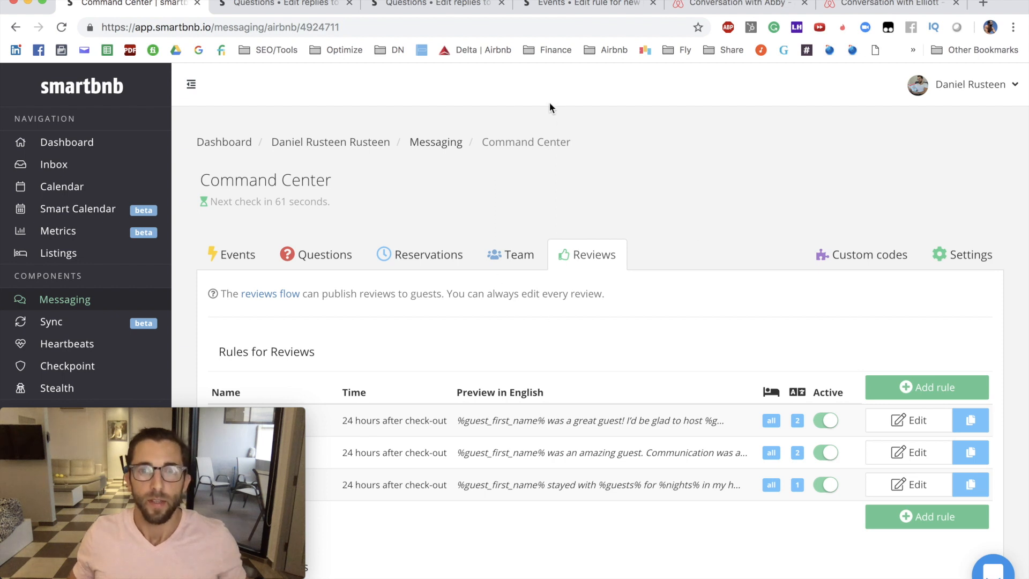